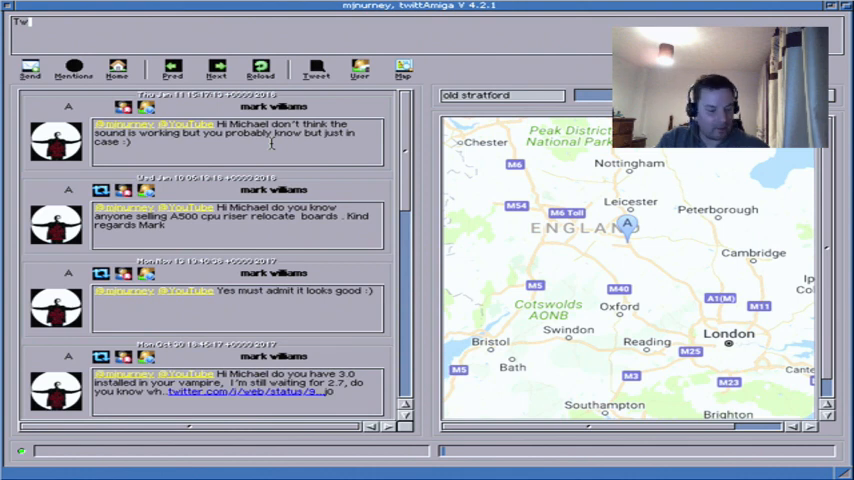
# Step: Post the status 'Tweeting from an Amiga 500 – live streamed too on youtube'
pyautogui.write('ee')
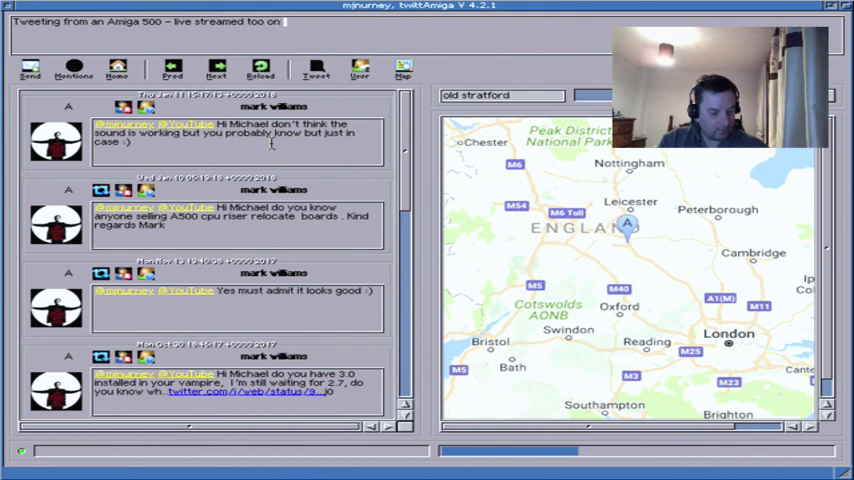
pyautogui.write('youtube')
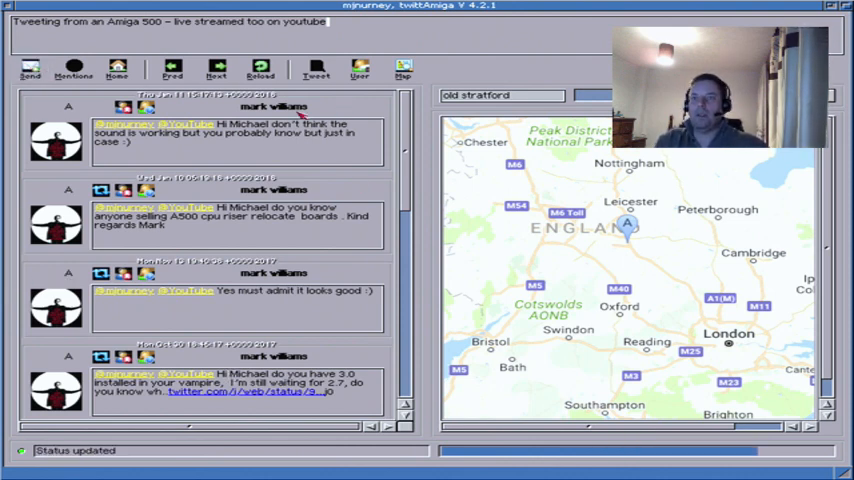
pyautogui.click(117, 67)
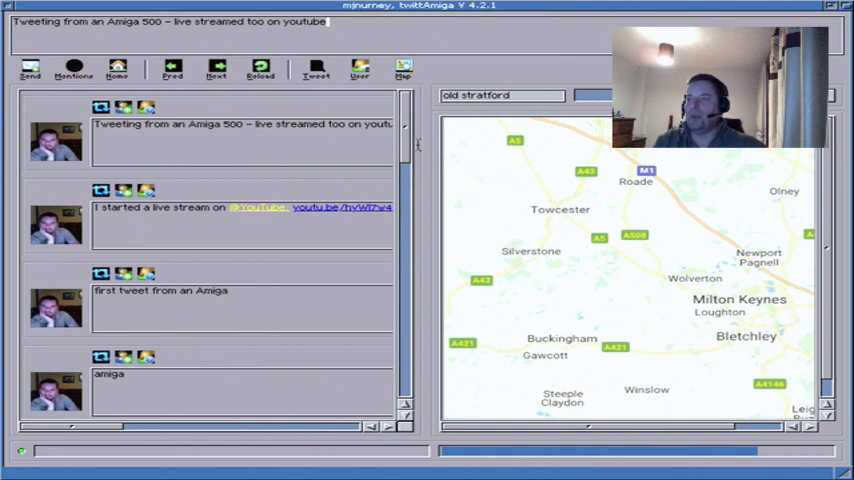
# Step: Scroll down the home timeline to review the newly posted tweet
pyautogui.scroll(-3)
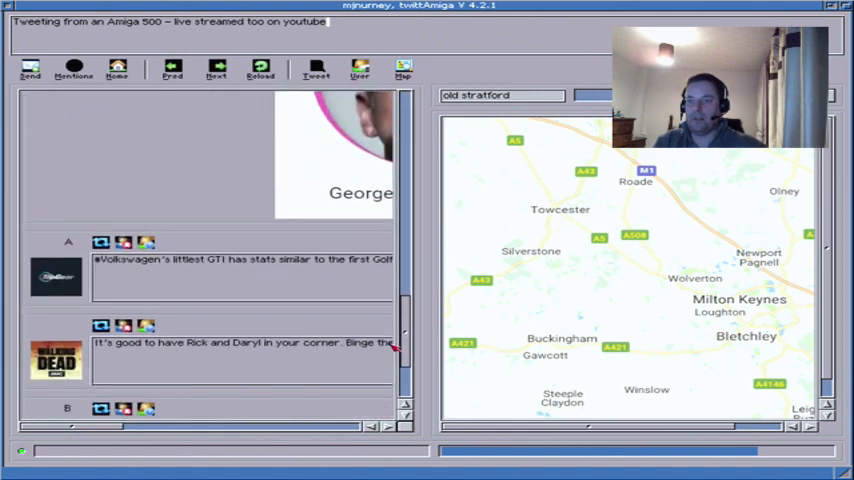
pyautogui.scroll(-3)
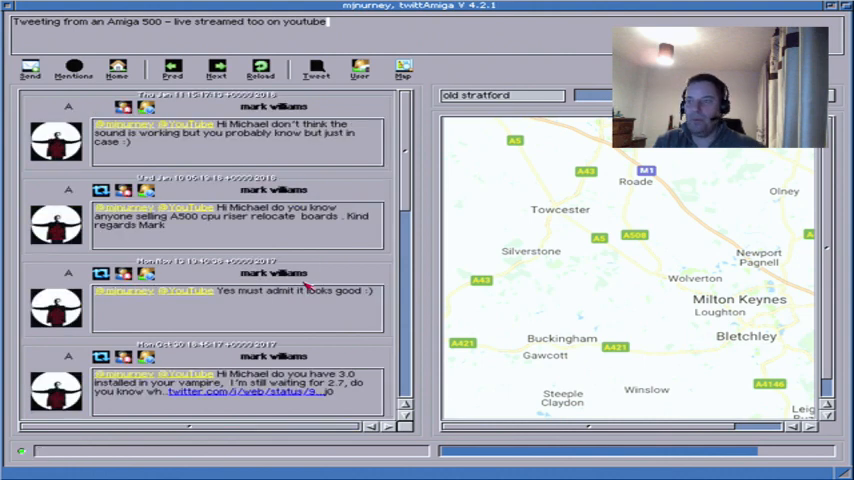
pyautogui.moveTo(388, 307)
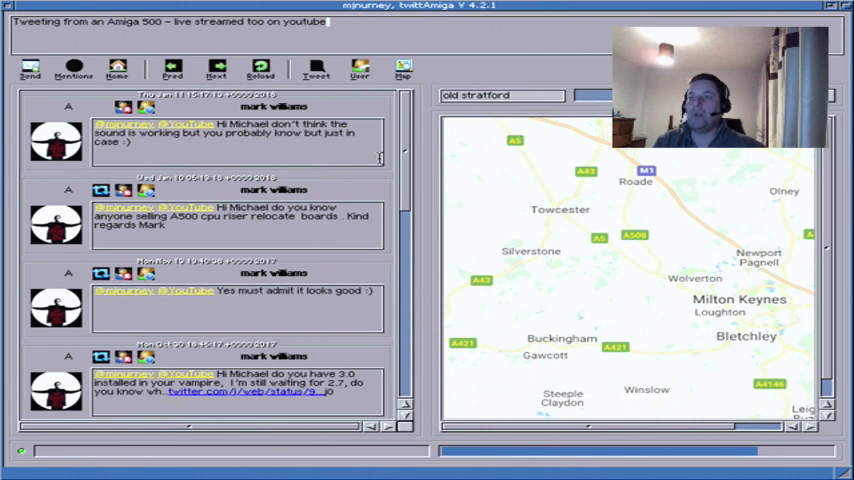
pyautogui.moveTo(155, 173)
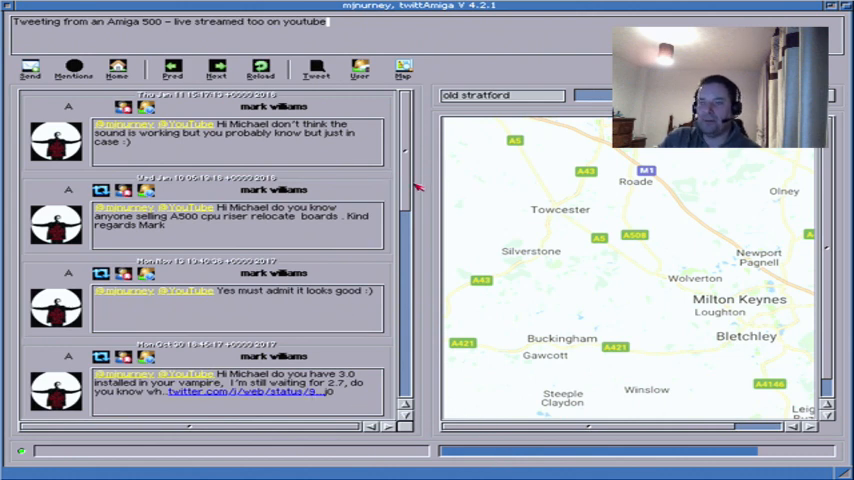
pyautogui.scroll(-3)
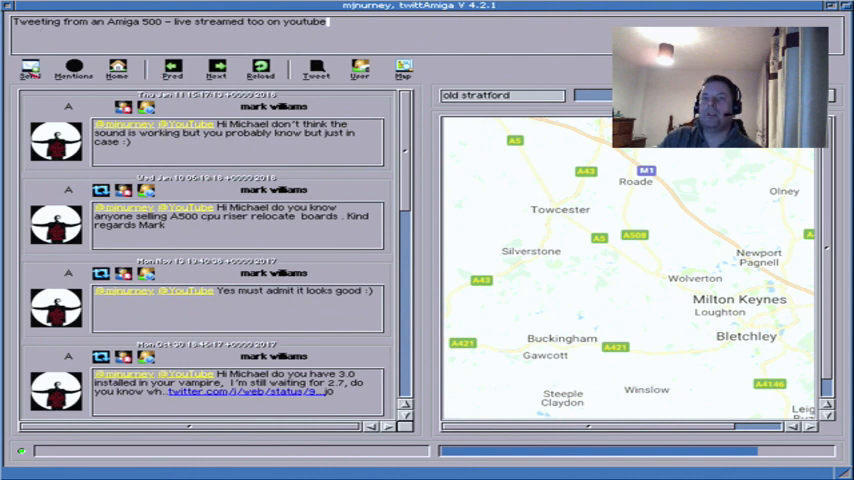
# Step: Click into the status field to clear the previous Amiga 500 tweet text
pyautogui.click(117, 70)
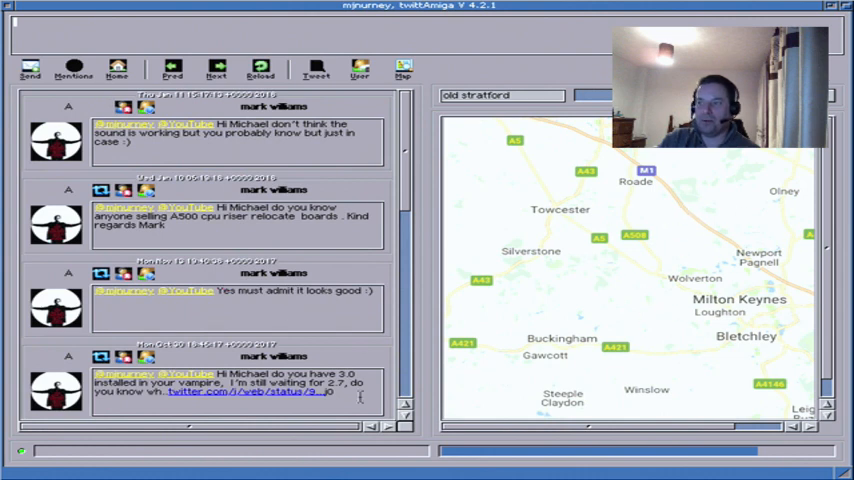
pyautogui.moveTo(228, 337)
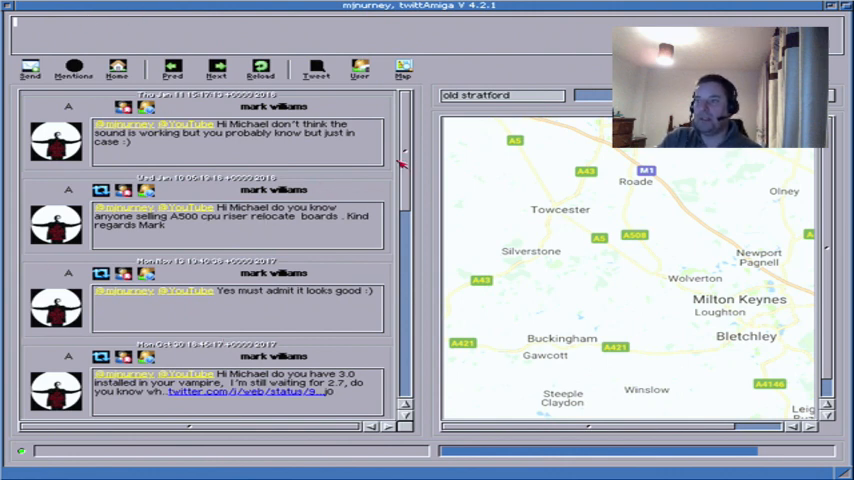
pyautogui.scroll(-3)
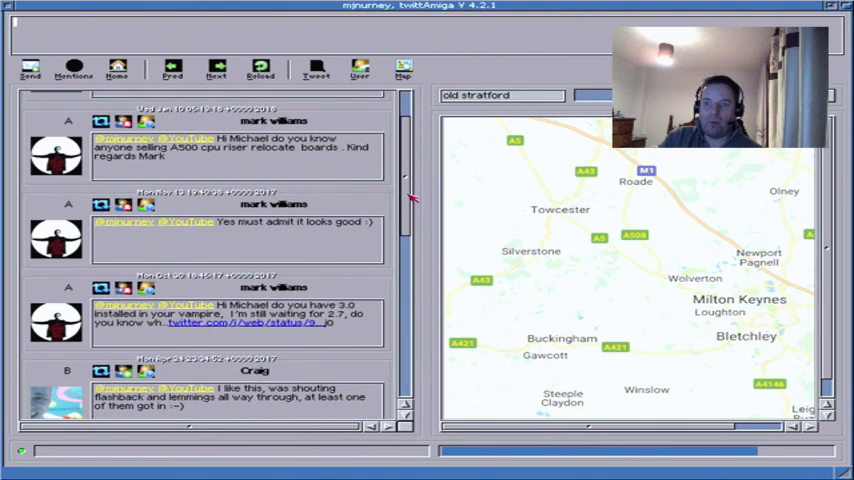
pyautogui.scroll(-3)
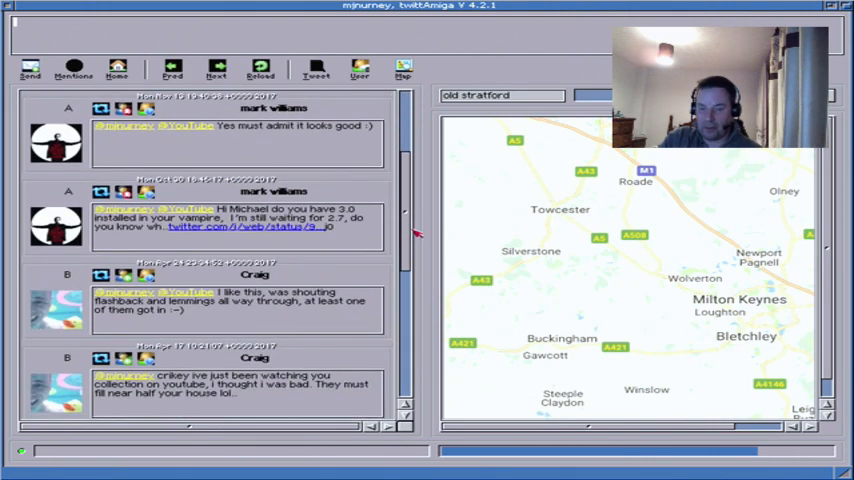
pyautogui.scroll(-3)
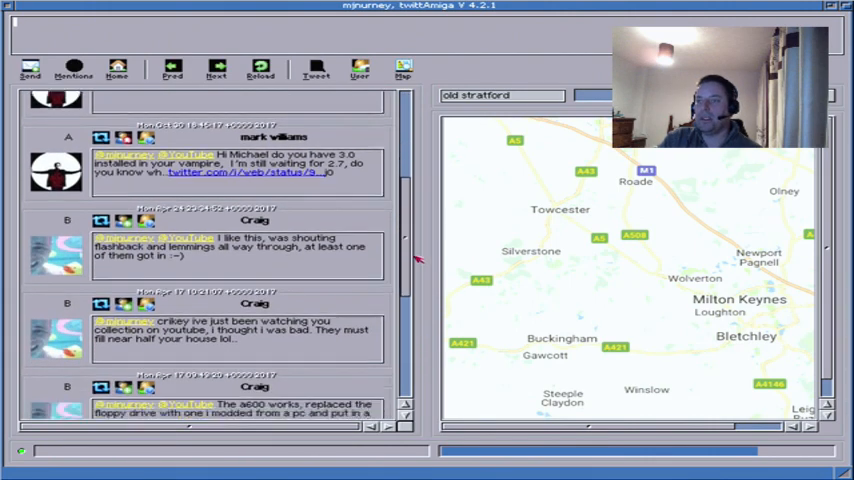
pyautogui.scroll(-3)
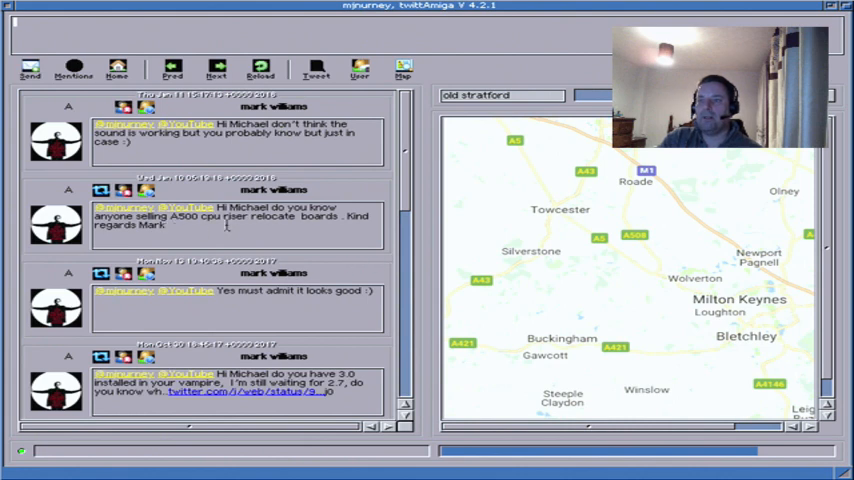
pyautogui.moveTo(405, 180)
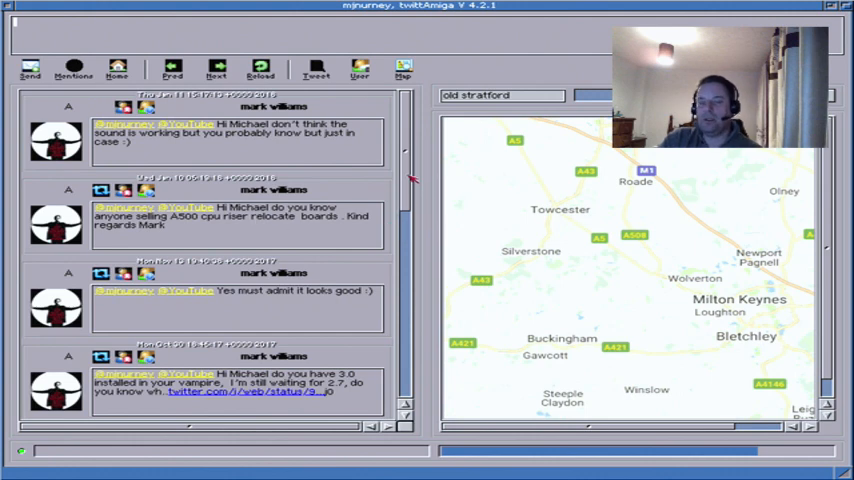
pyautogui.scroll(-3)
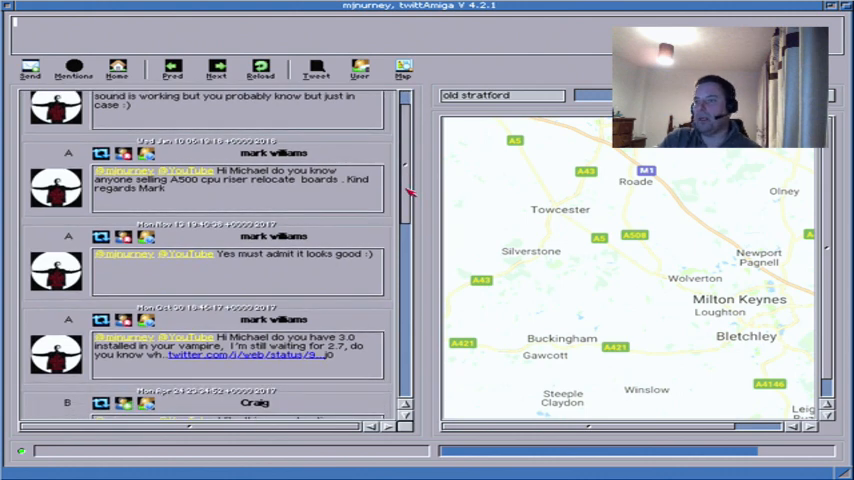
pyautogui.scroll(-3)
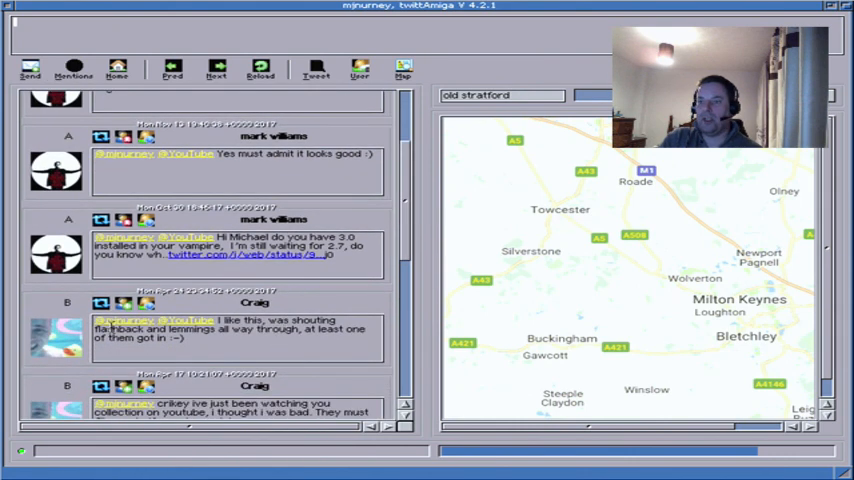
pyautogui.moveTo(447, 203)
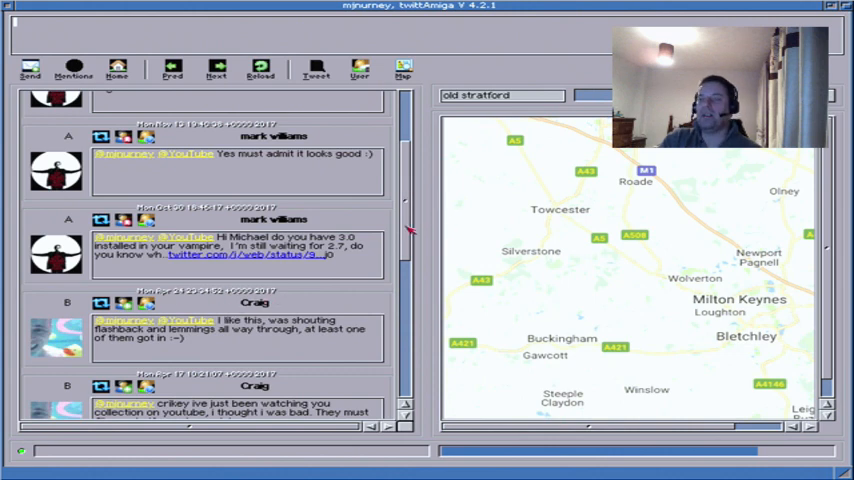
pyautogui.scroll(3)
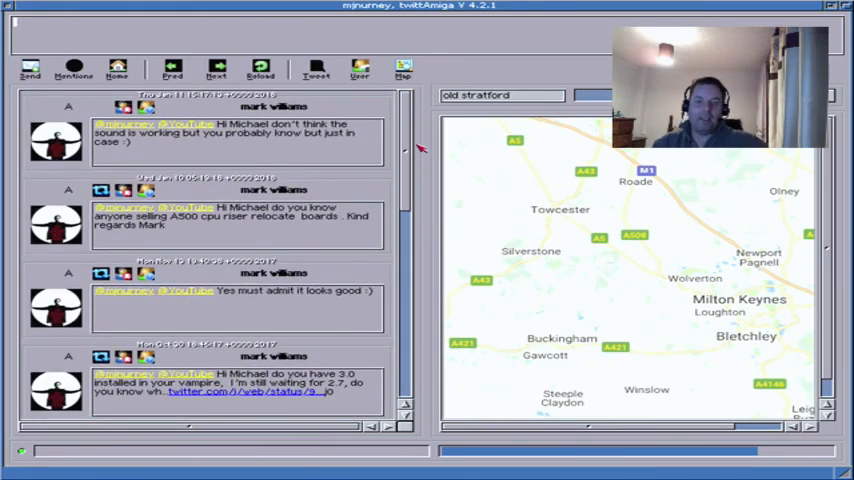
pyautogui.moveTo(392, 183)
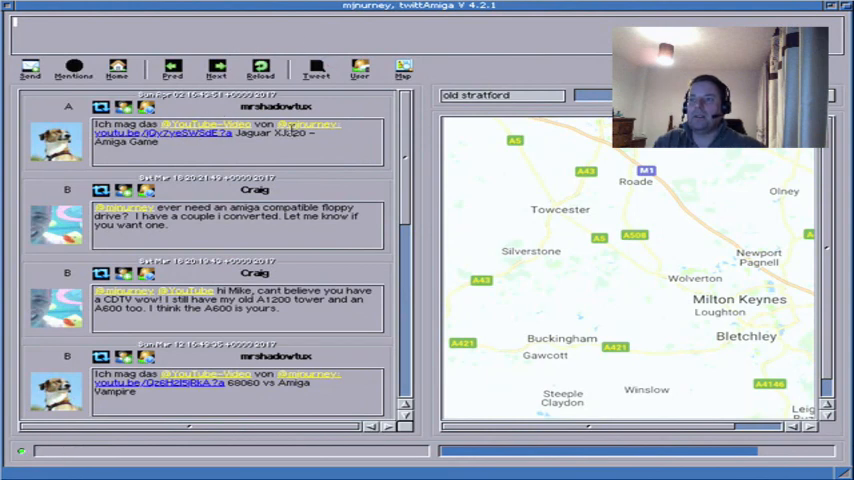
pyautogui.moveTo(410, 307)
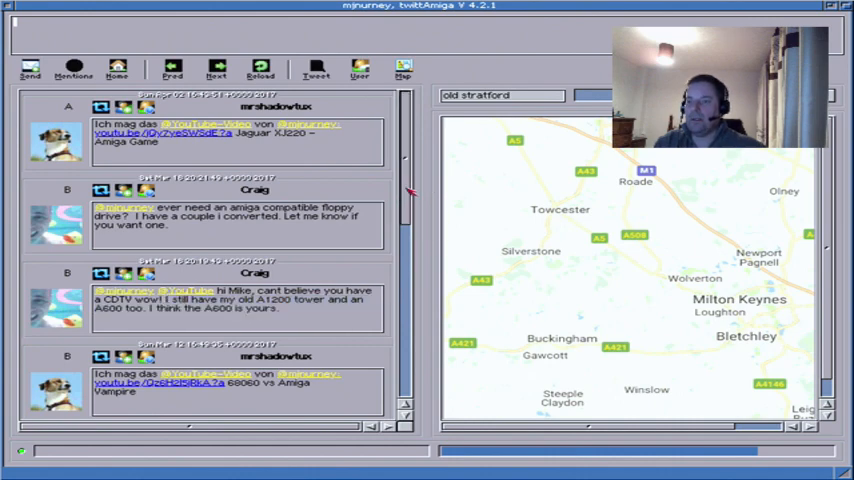
pyautogui.scroll(-3)
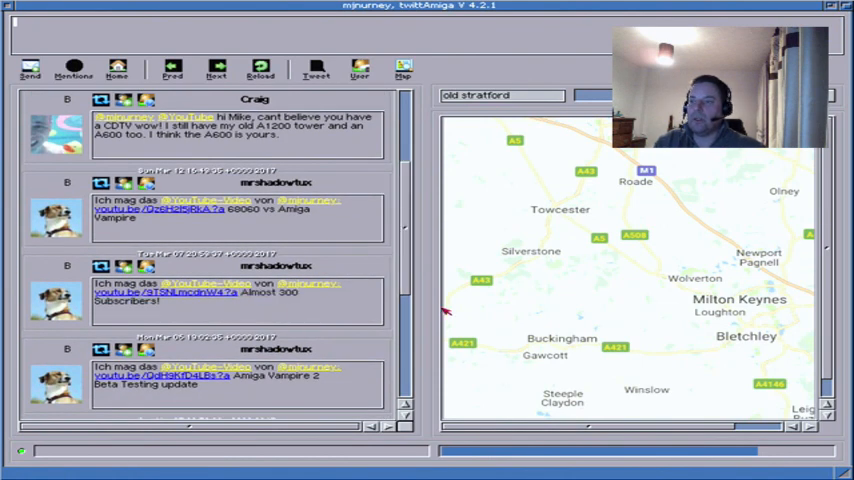
pyautogui.scroll(-3)
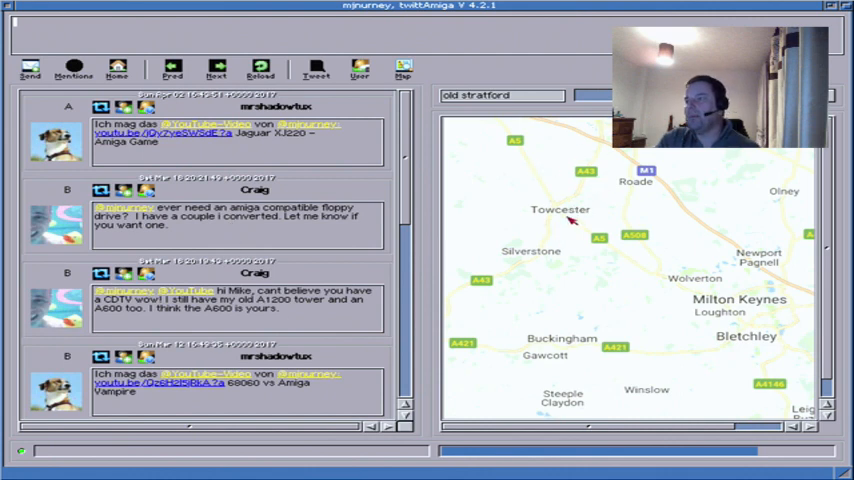
pyautogui.moveTo(558, 245)
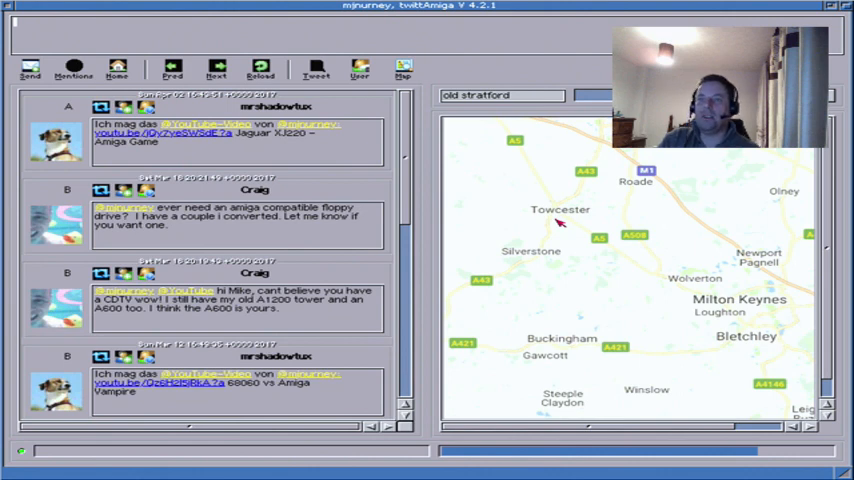
pyautogui.moveTo(262, 280)
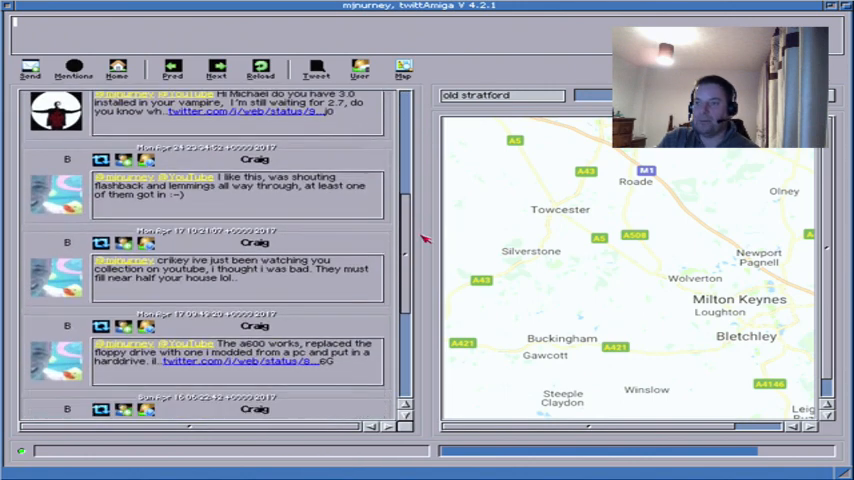
pyautogui.scroll(-3)
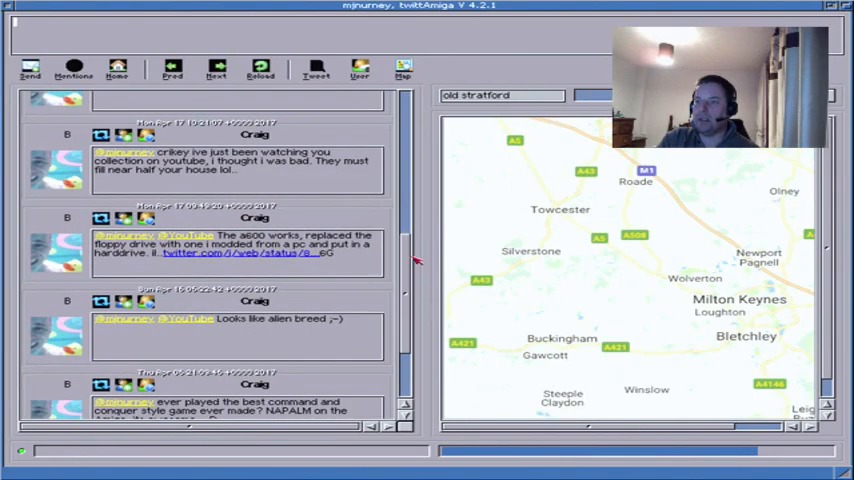
pyautogui.scroll(-3)
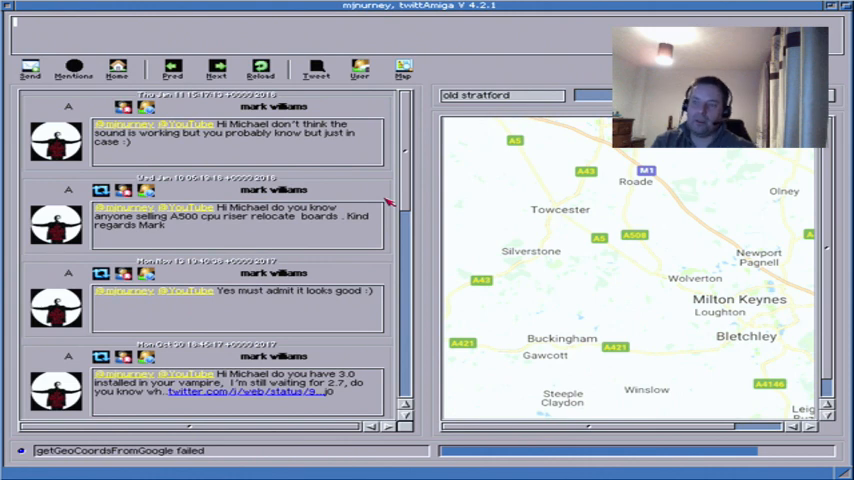
pyautogui.moveTo(346, 258)
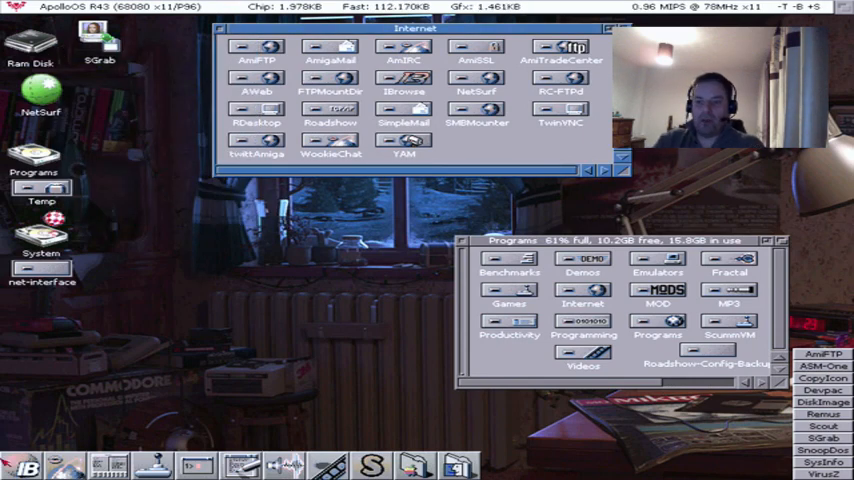
# Step: Launch IBrowse from the Internet drawer, showing davebbs.com Google results
pyautogui.doubleClick(404, 80)
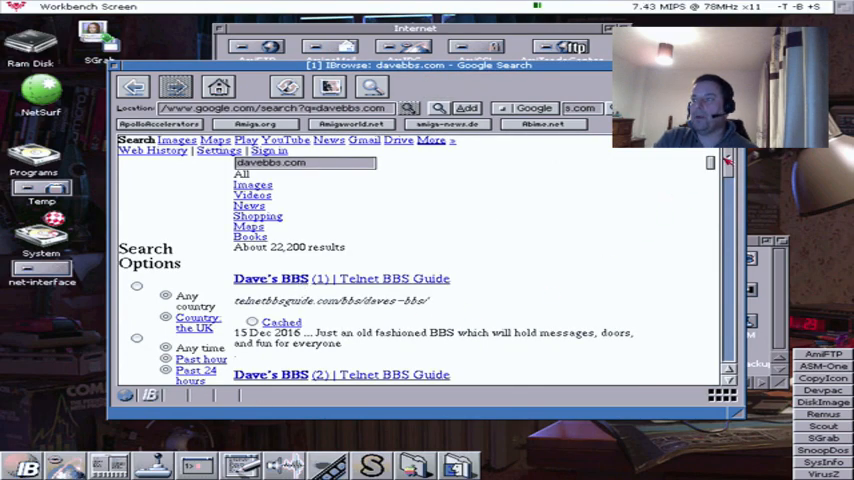
pyautogui.scroll(-3)
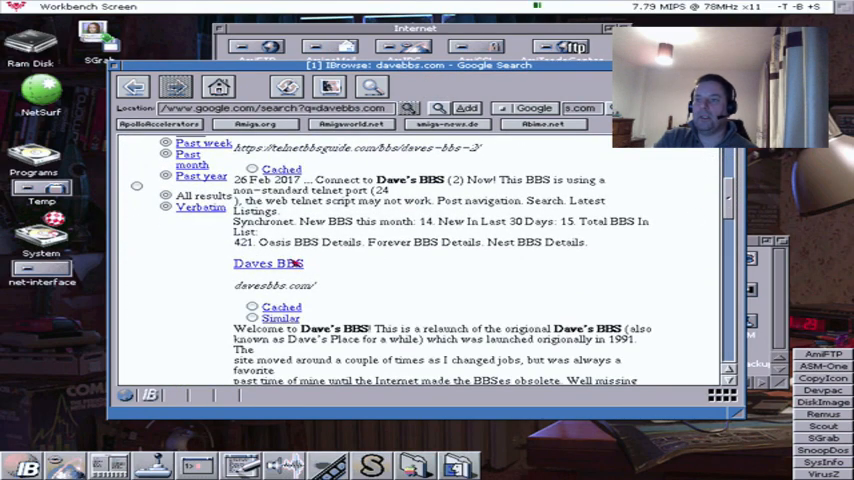
pyautogui.click(268, 263)
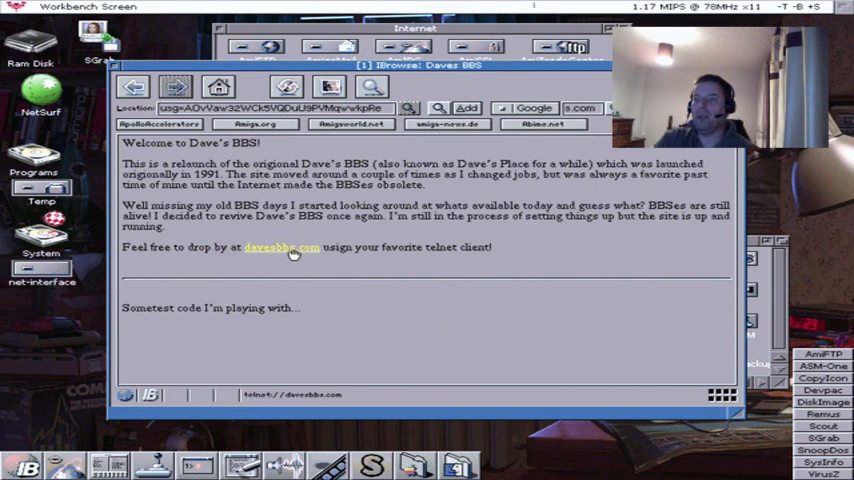
pyautogui.click(282, 247)
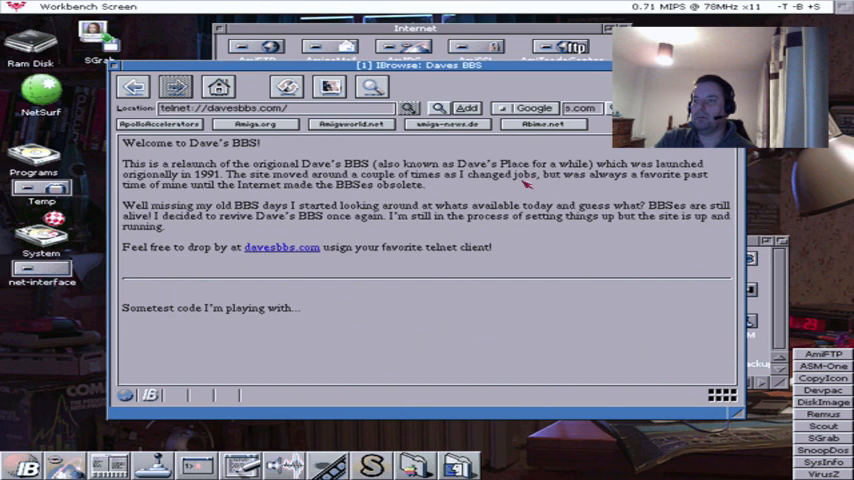
pyautogui.moveTo(378, 347)
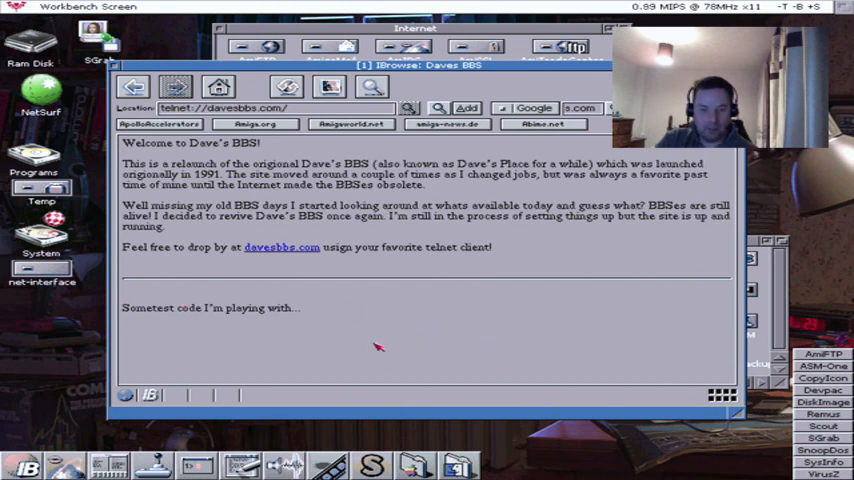
pyautogui.moveTo(465, 318)
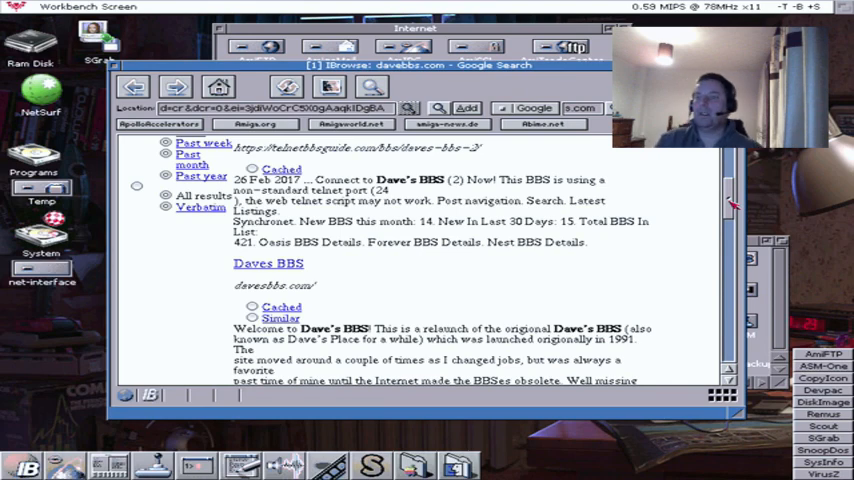
# Step: Scroll down the IBrowse page while bringing up About IBrowse 2.4
pyautogui.scroll(-3)
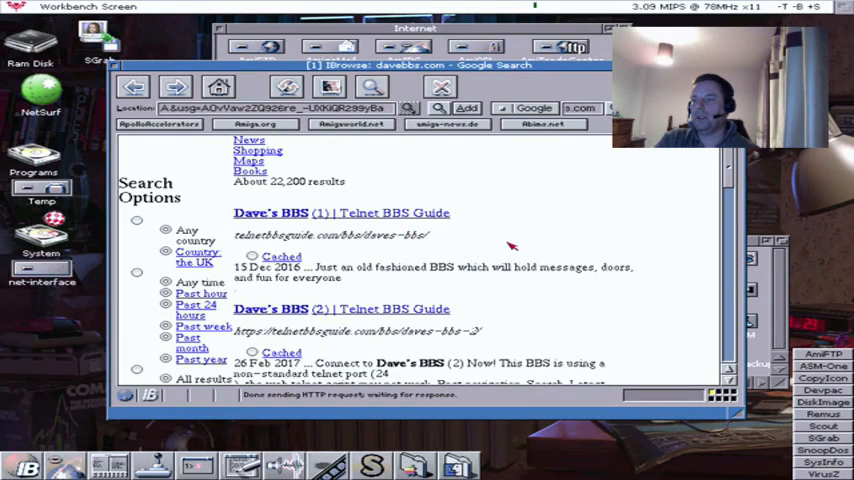
pyautogui.moveTo(540, 232)
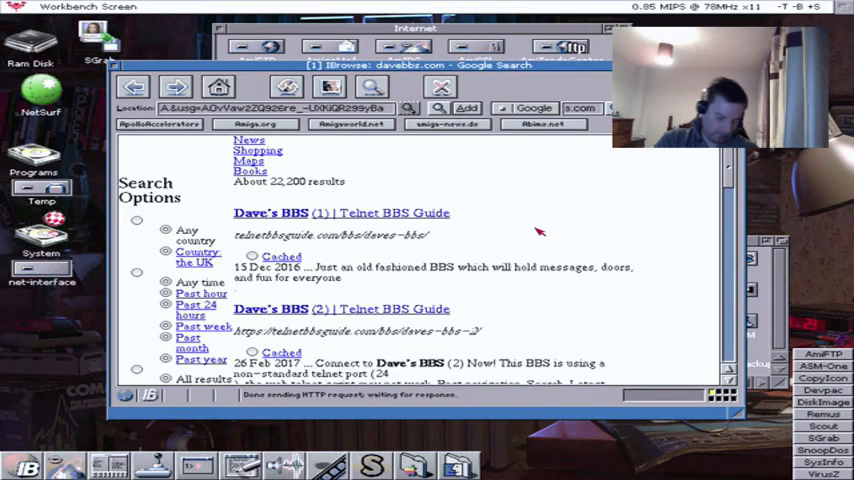
pyautogui.moveTo(505, 148)
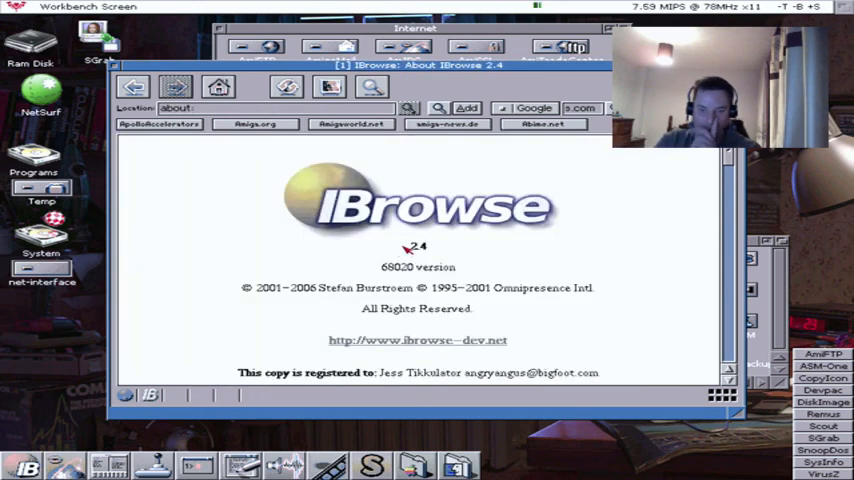
pyautogui.moveTo(200, 360)
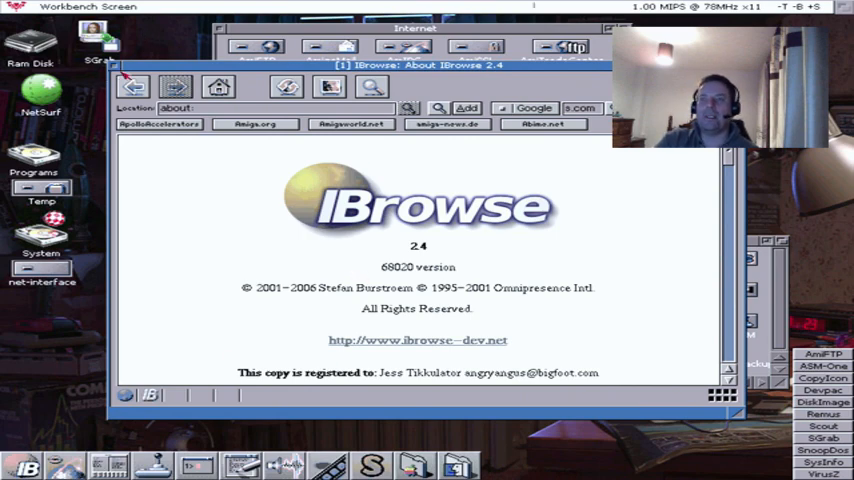
pyautogui.moveTo(453, 162)
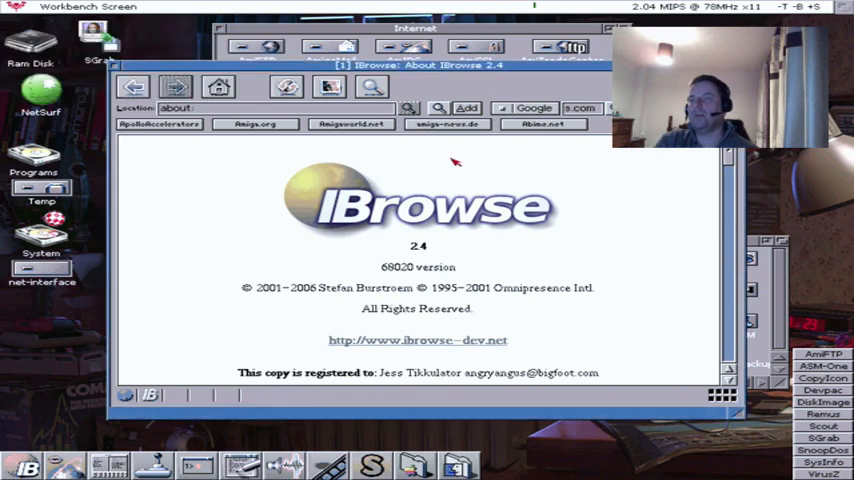
pyautogui.click(175, 108)
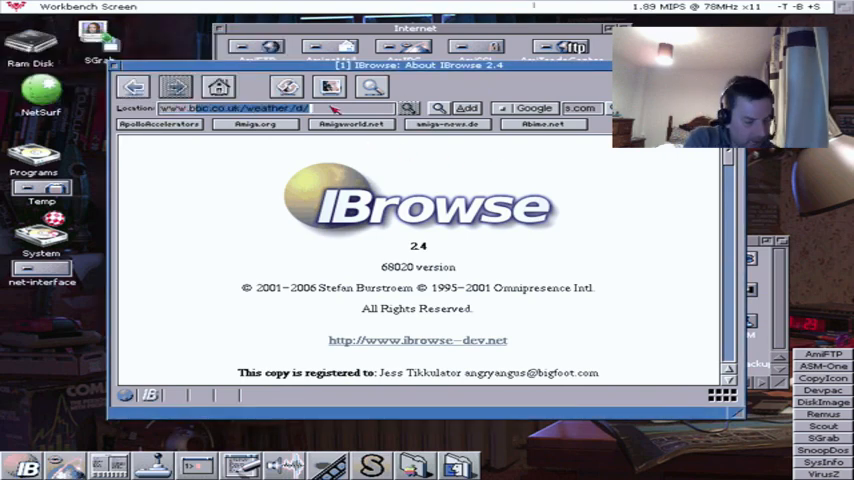
pyautogui.write('www.bdave1')
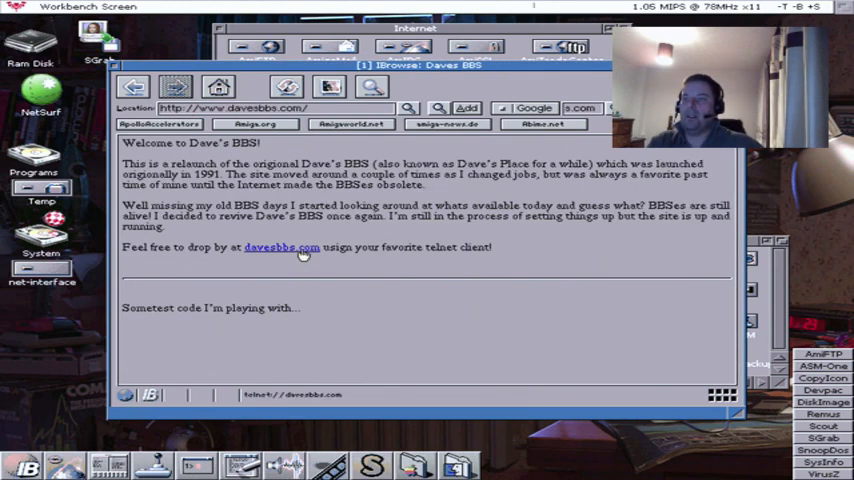
pyautogui.click(281, 247)
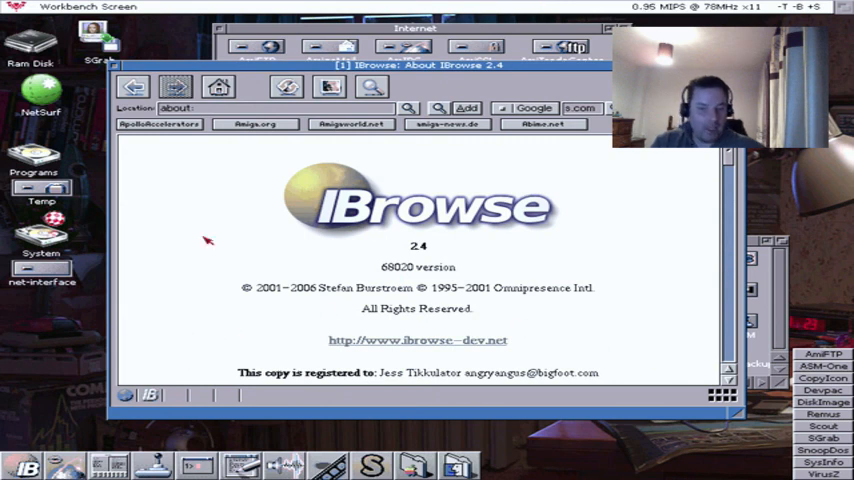
pyautogui.moveTo(363, 157)
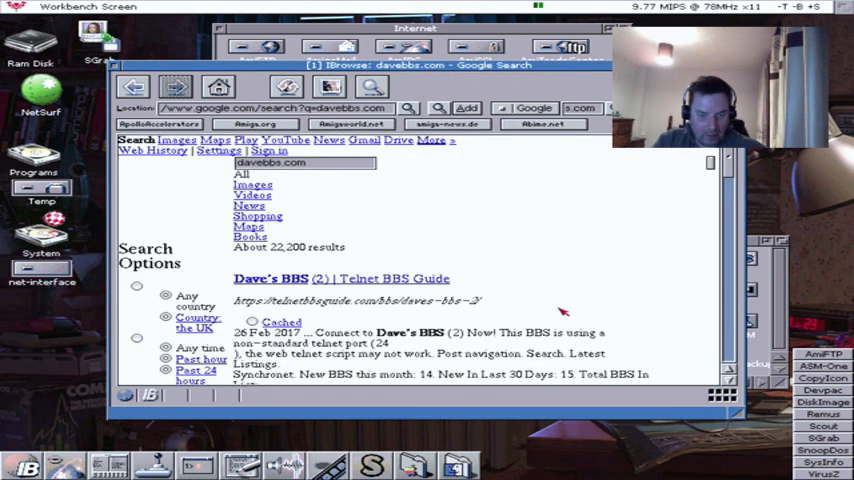
pyautogui.moveTo(693, 184)
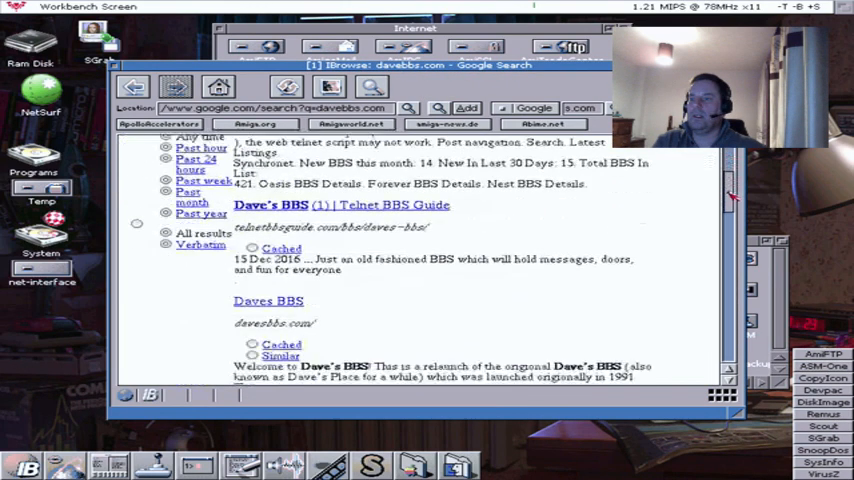
# Step: Scroll the davebbs.com results and open the Daves BBS link
pyautogui.scroll(-3)
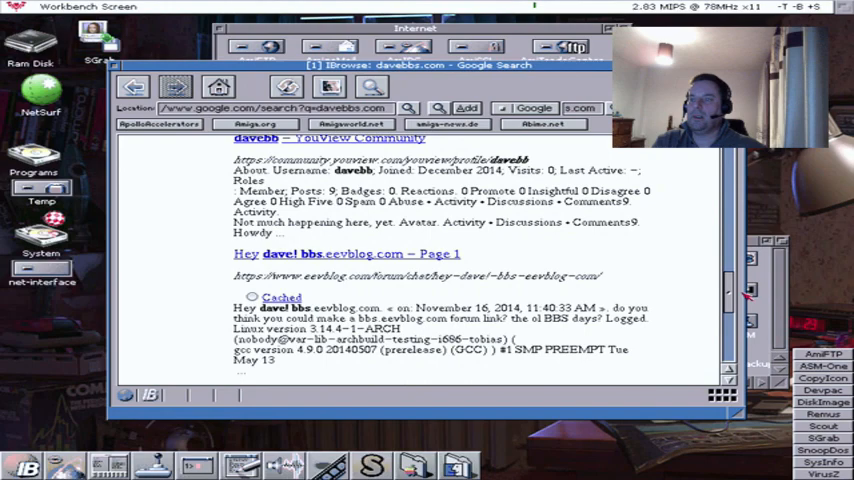
pyautogui.scroll(-3)
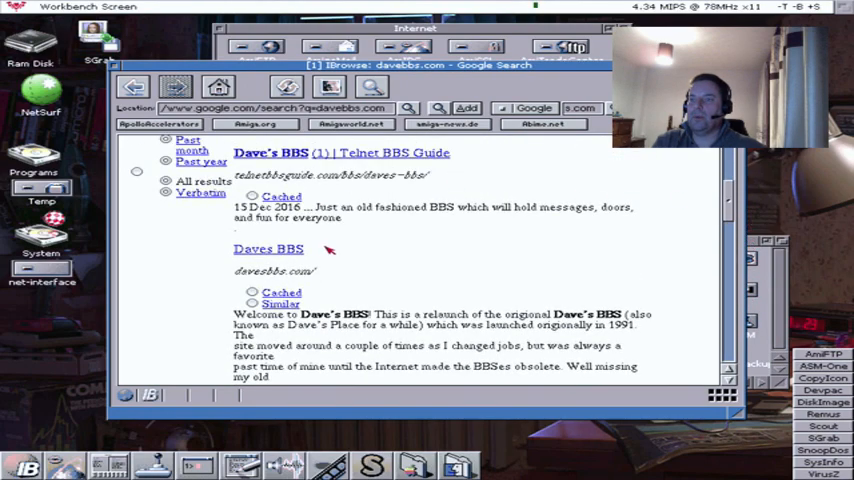
pyautogui.click(267, 248)
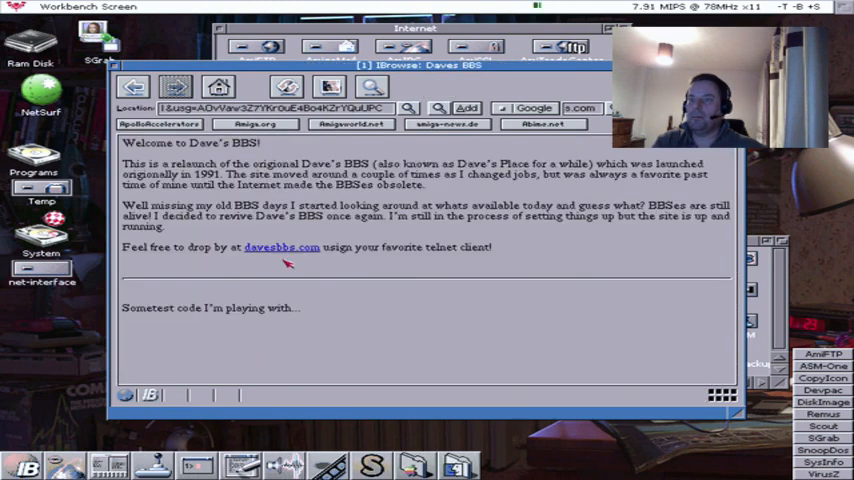
pyautogui.moveTo(205, 203)
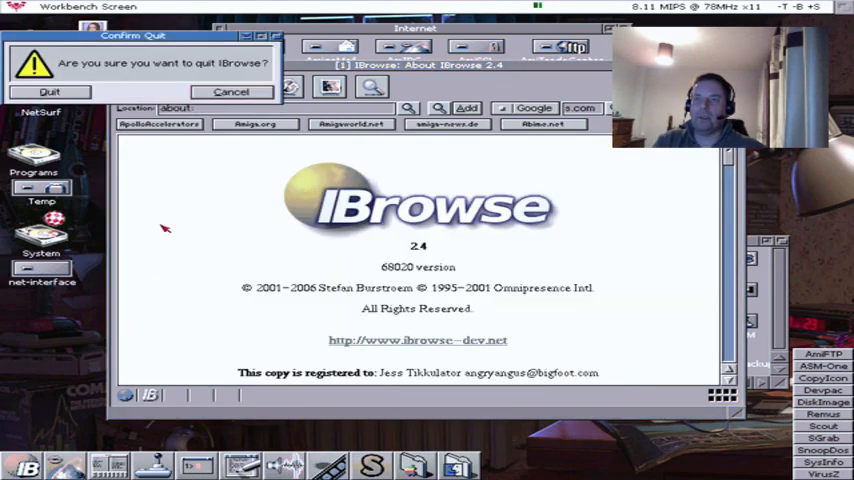
# Step: Confirm Quit in the requester to close IBrowse
pyautogui.click(48, 92)
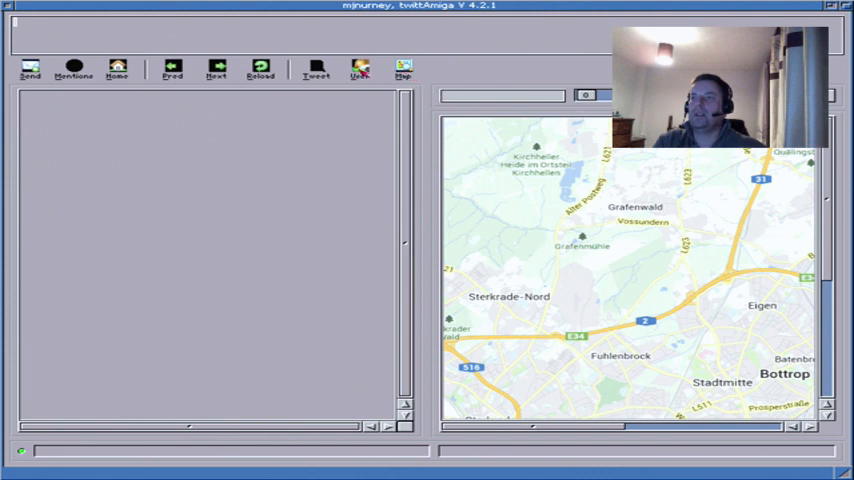
# Step: Choose Switch User and retry until the 'Enter user name' login requester appears
pyautogui.click(358, 68)
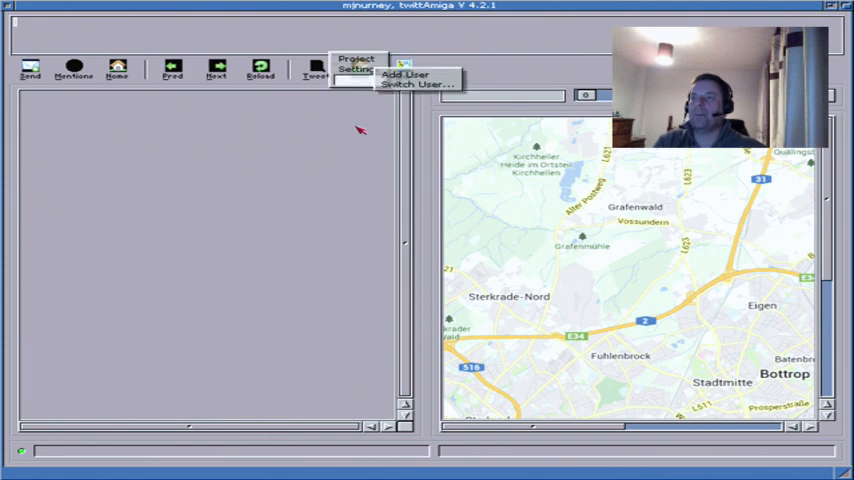
pyautogui.click(403, 75)
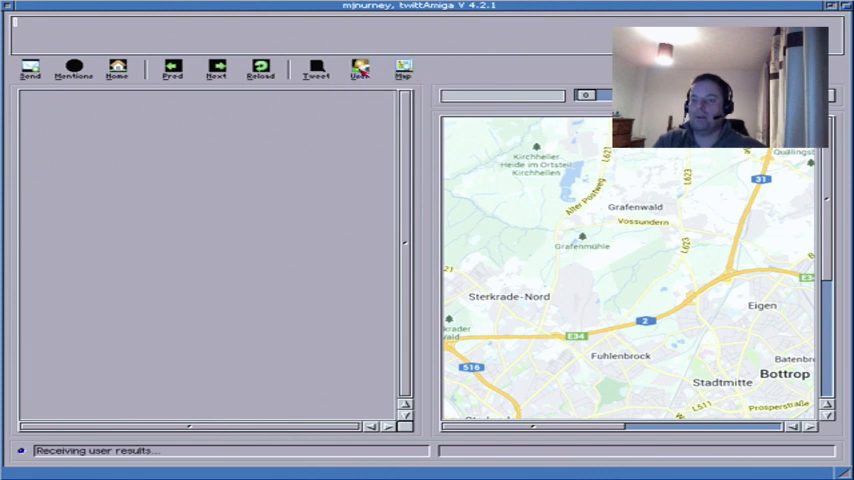
pyautogui.click(359, 70)
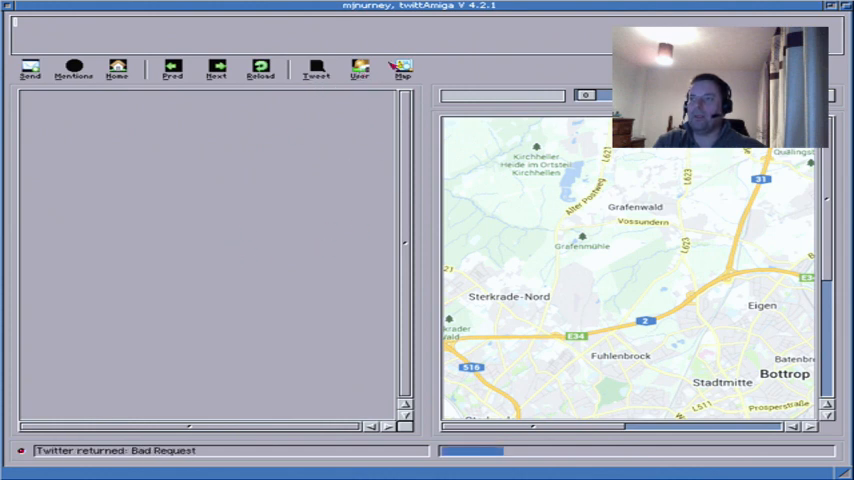
pyautogui.click(359, 68)
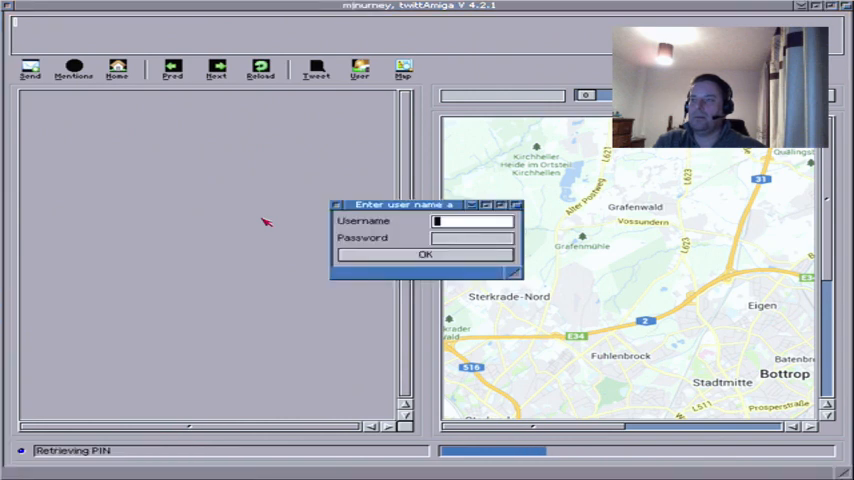
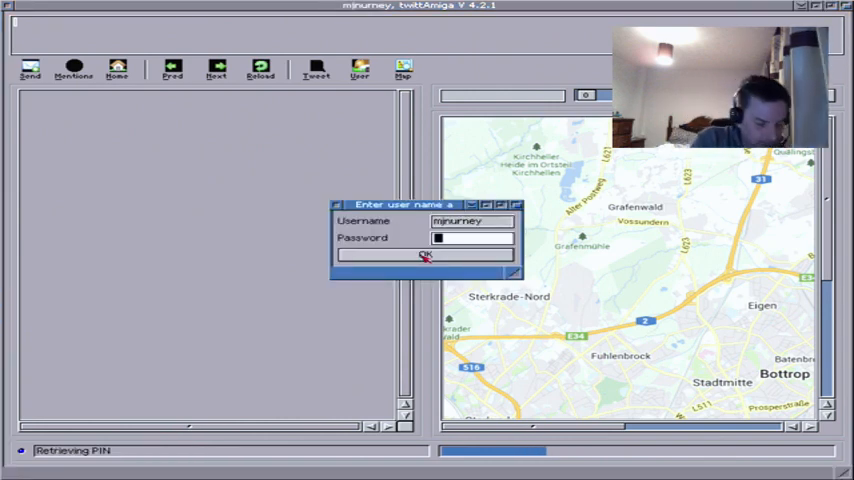
# Step: Log in as 'mjn' with the password and confirm with OK
pyautogui.write('password')
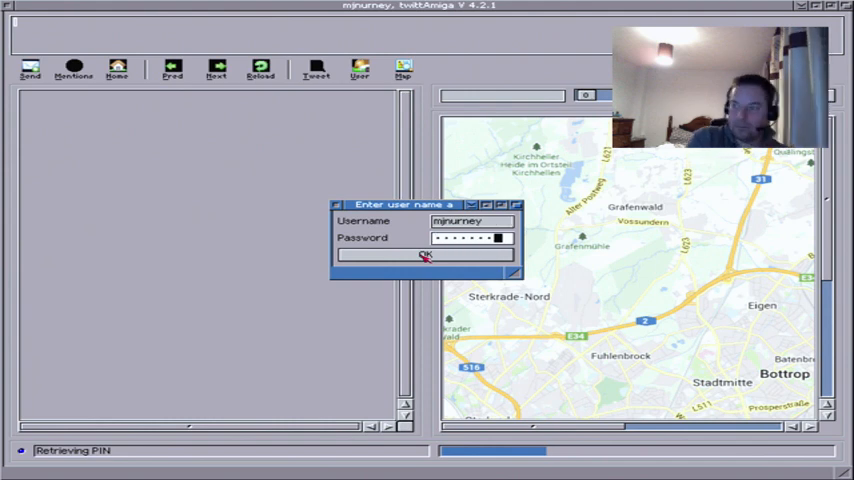
pyautogui.click(423, 257)
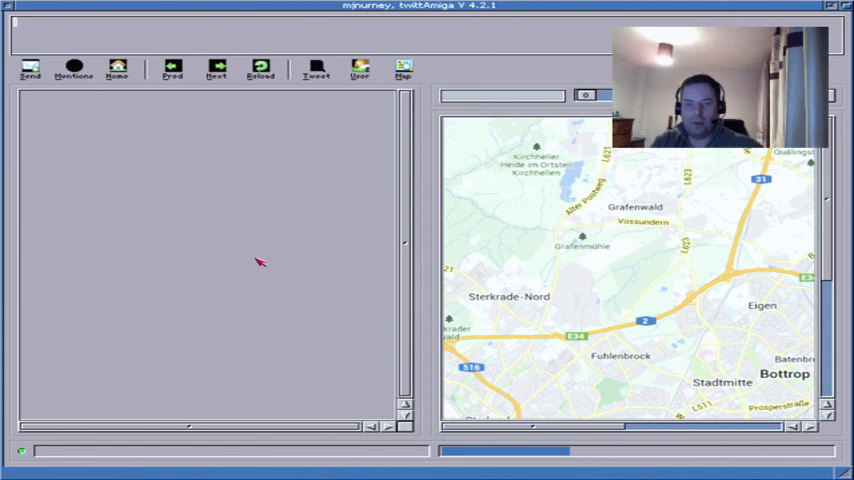
pyautogui.moveTo(264, 301)
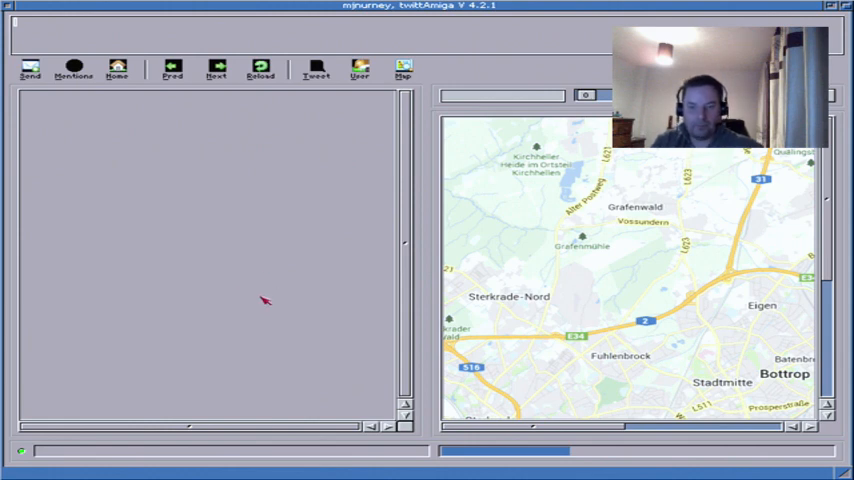
pyautogui.moveTo(288, 327)
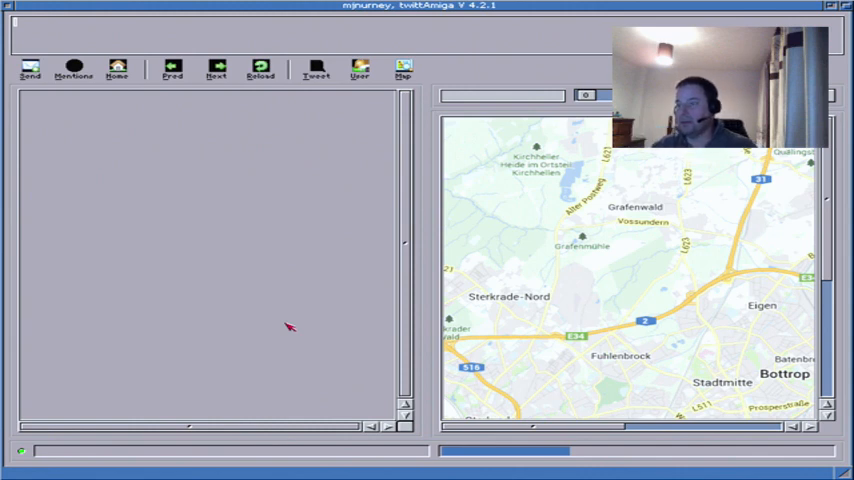
pyautogui.moveTo(285, 88)
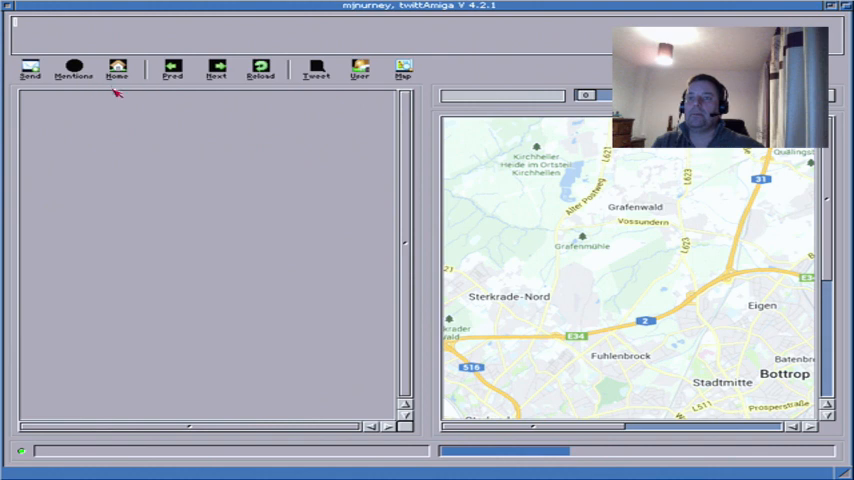
# Step: Load the account's latest tweets into the Home timeline
pyautogui.click(117, 66)
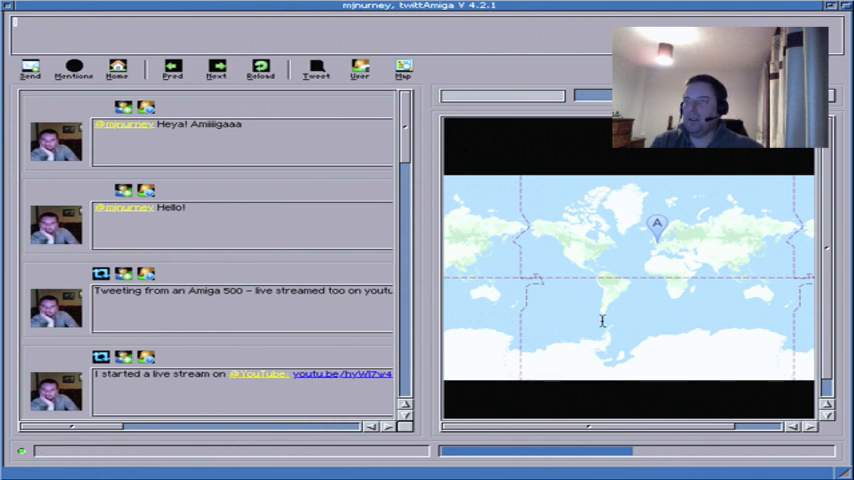
pyautogui.moveTo(578, 285)
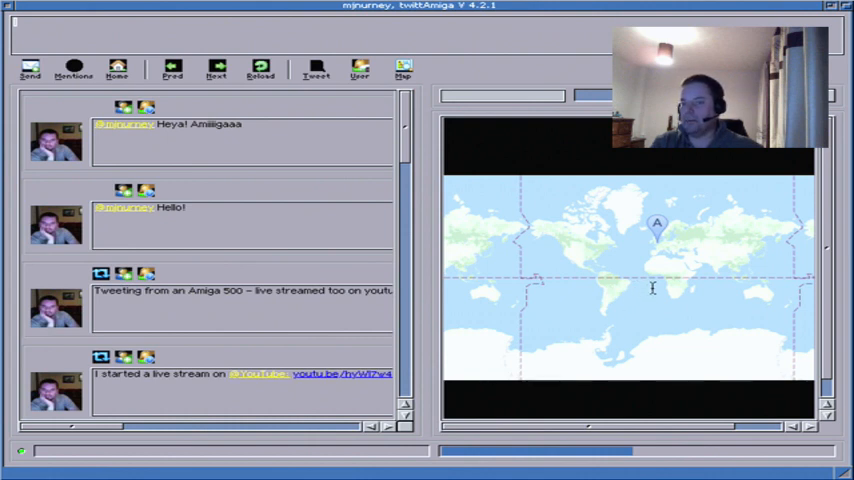
pyautogui.moveTo(483, 183)
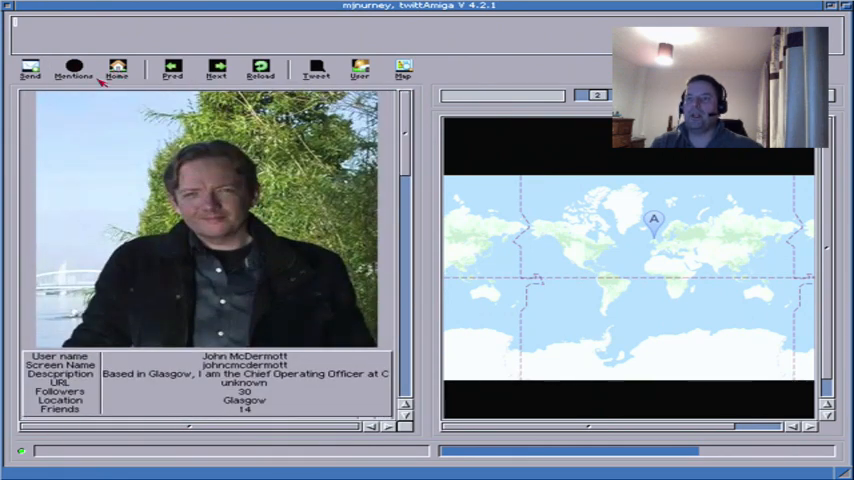
pyautogui.click(172, 67)
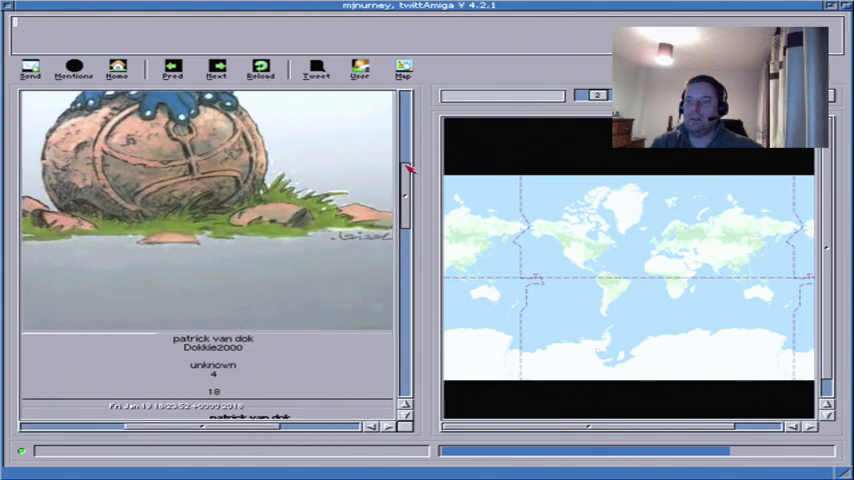
pyautogui.scroll(-3)
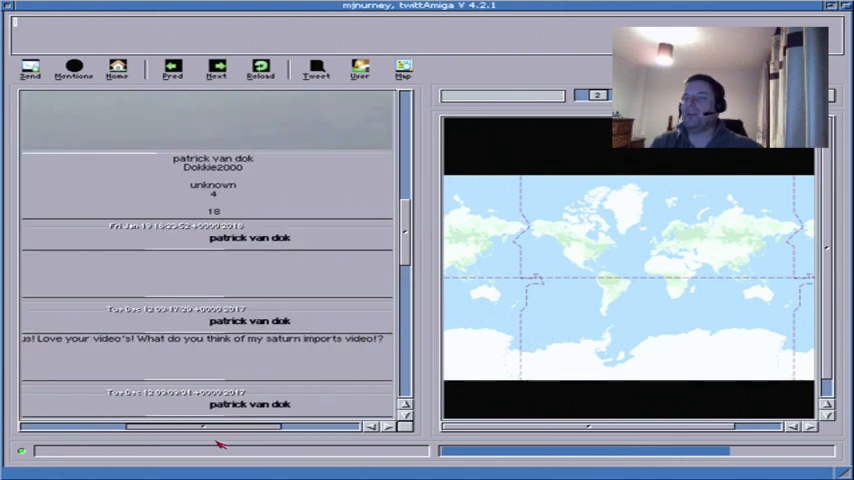
pyautogui.scroll(-3)
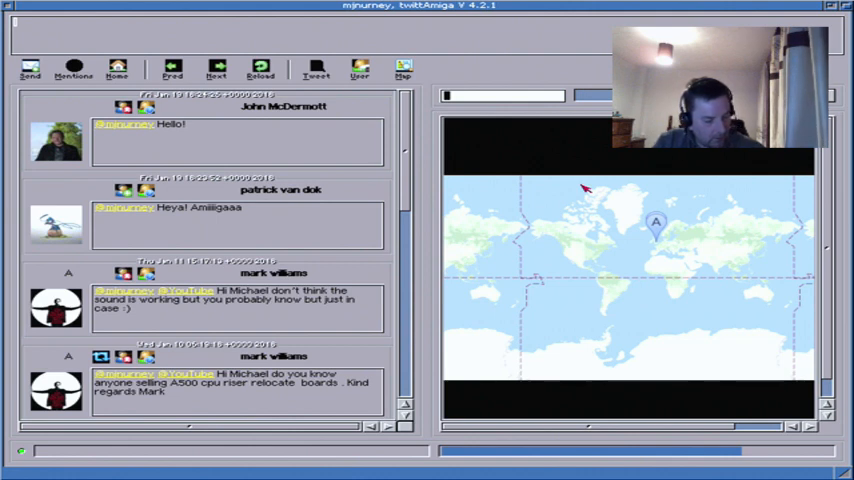
# Step: Search the map for 'old stratford' to centre it near Milton Keynes
pyautogui.write('old stratford')
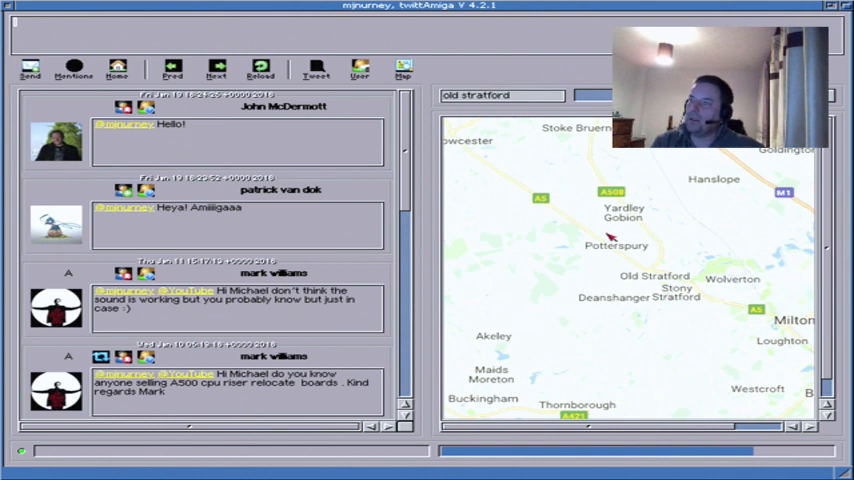
pyautogui.moveTo(795, 275)
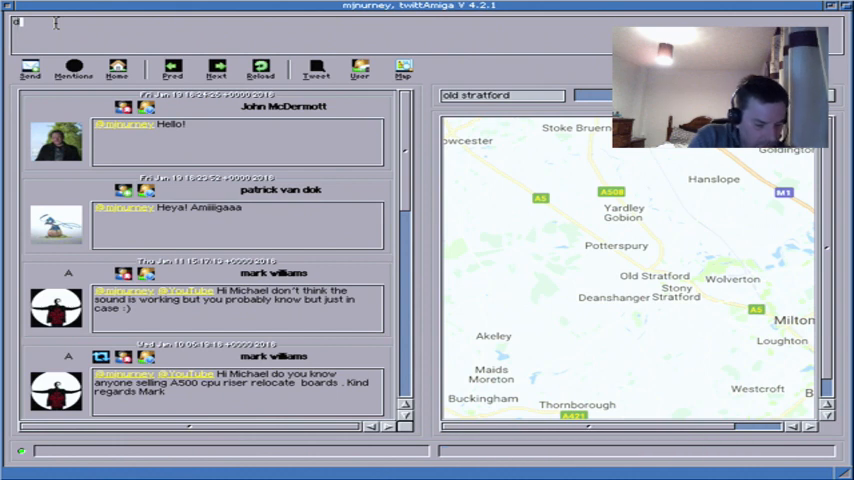
# Step: Type the status 'food time !!! turning off the Amiga' without sending it
pyautogui.write('foof')
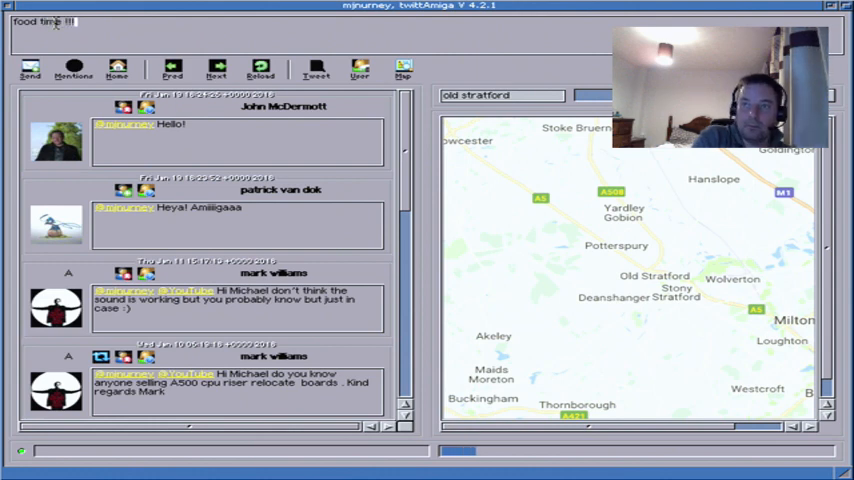
pyautogui.write('turning off the')
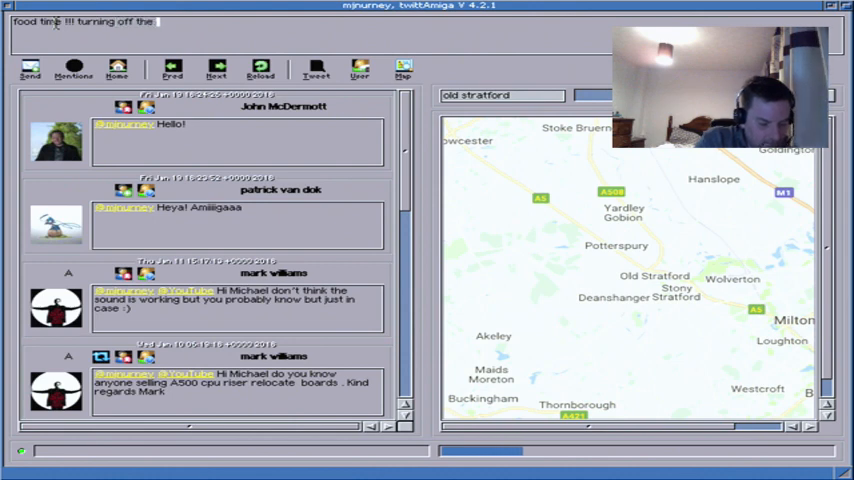
pyautogui.write('Amiga')
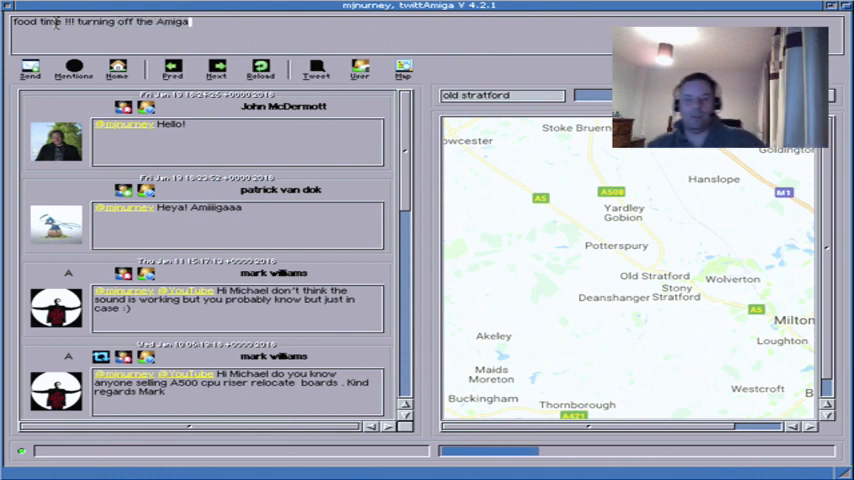